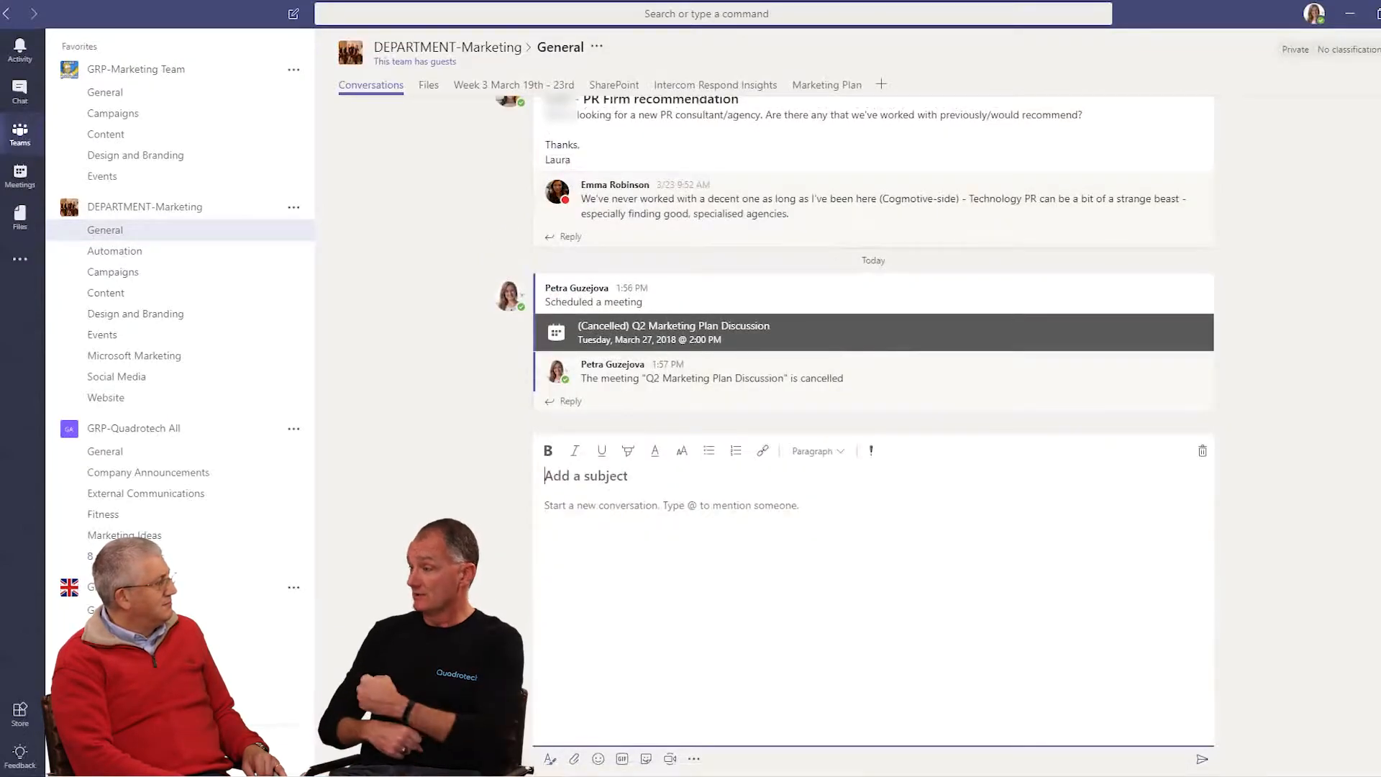
Write subject 'Q2 Marketing Plan' and body 'Please see attached.' and bring up the attach choices.
{"action": "type", "text": "Q2"}
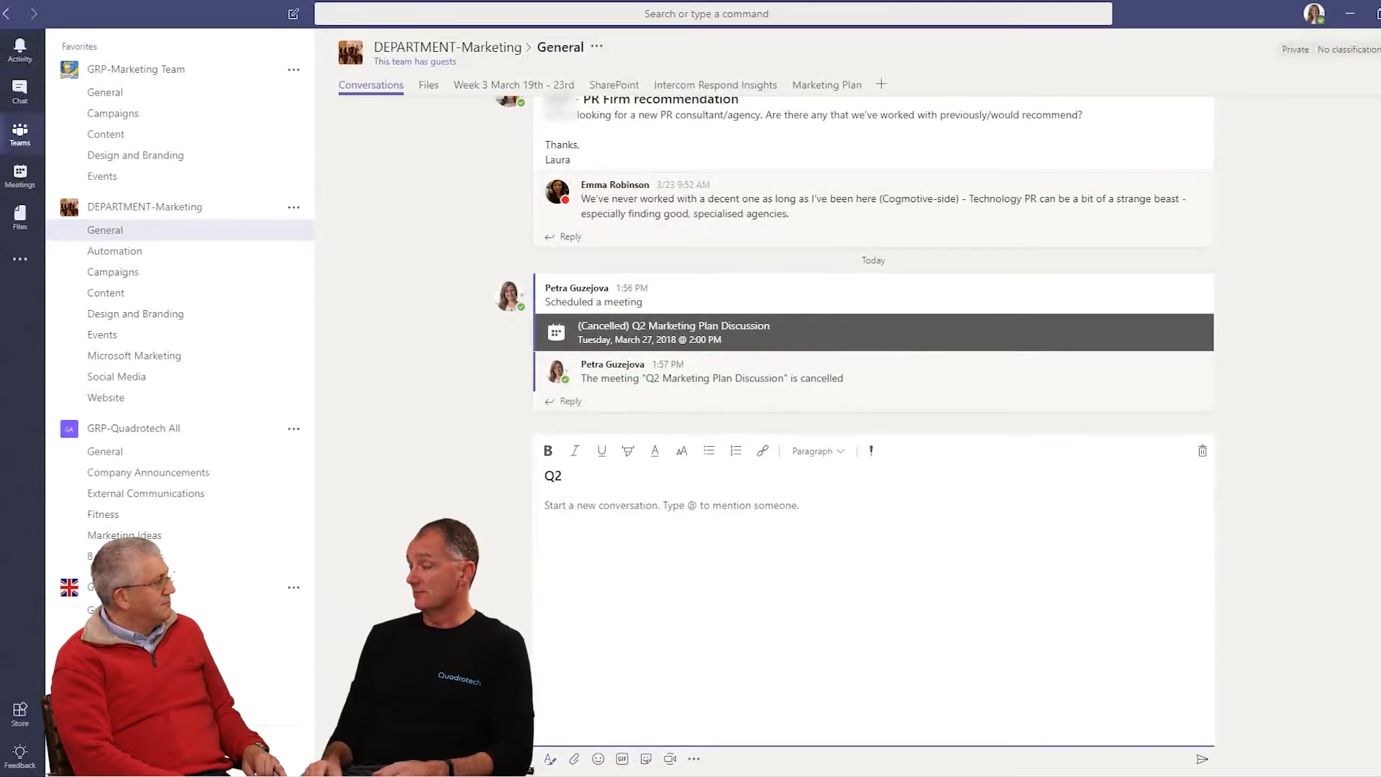
{"action": "type", "text": "Marketing P"}
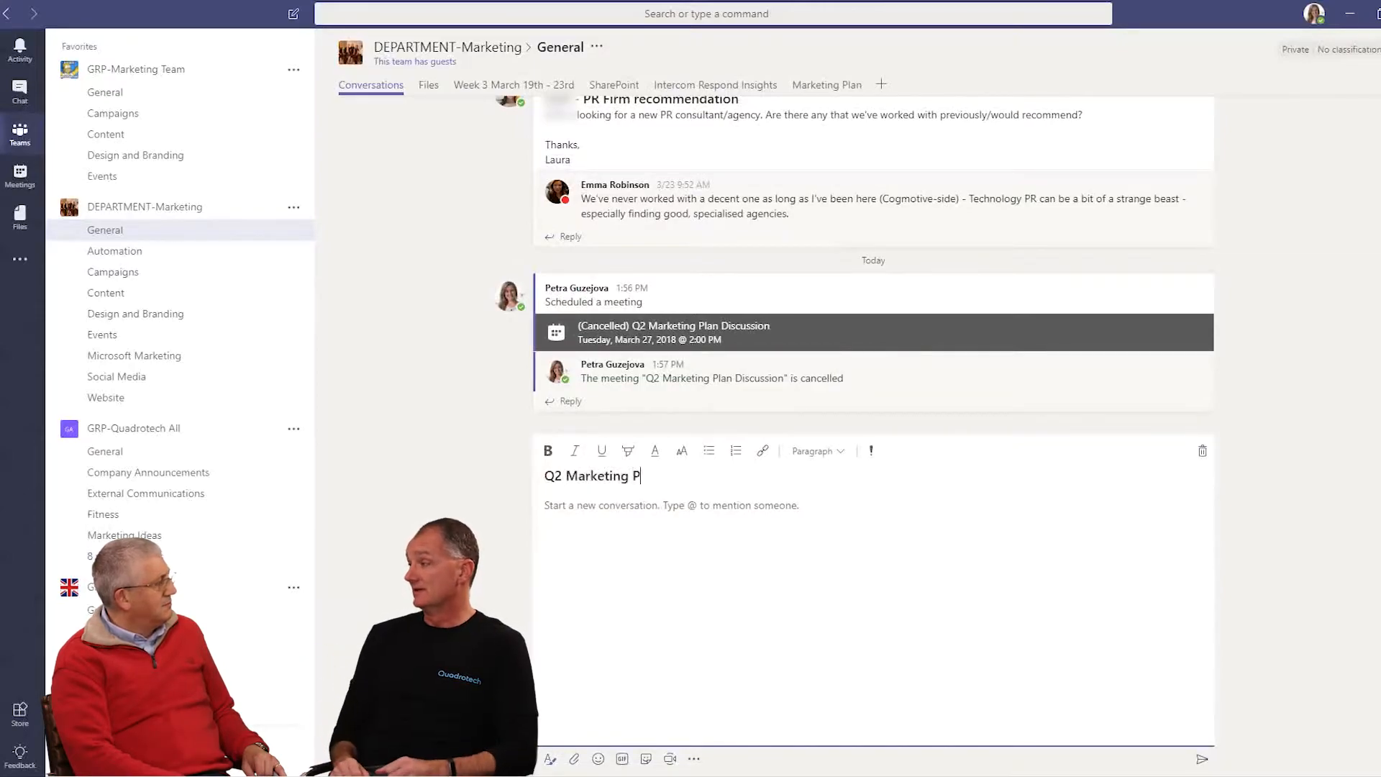
{"action": "type", "text": "lan"}
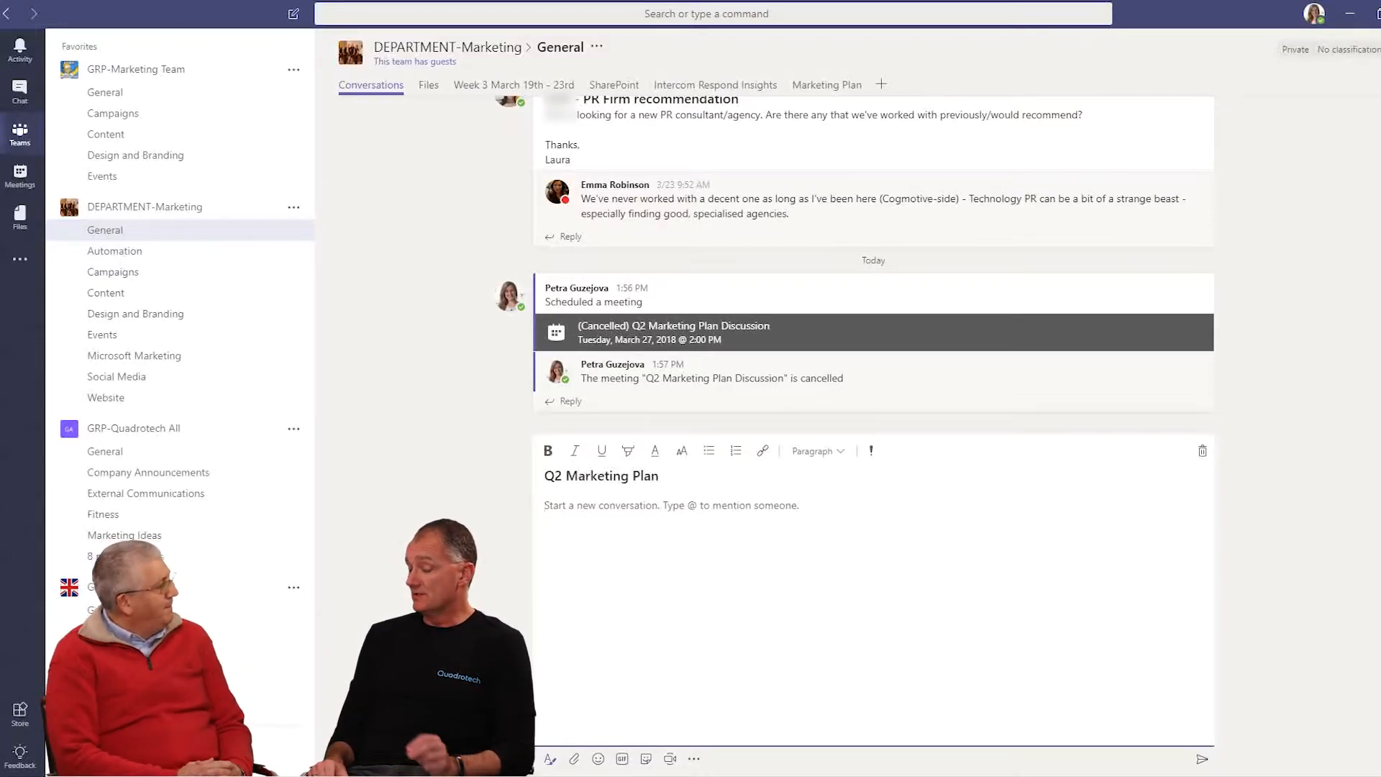
{"action": "type", "text": "Please see attached"}
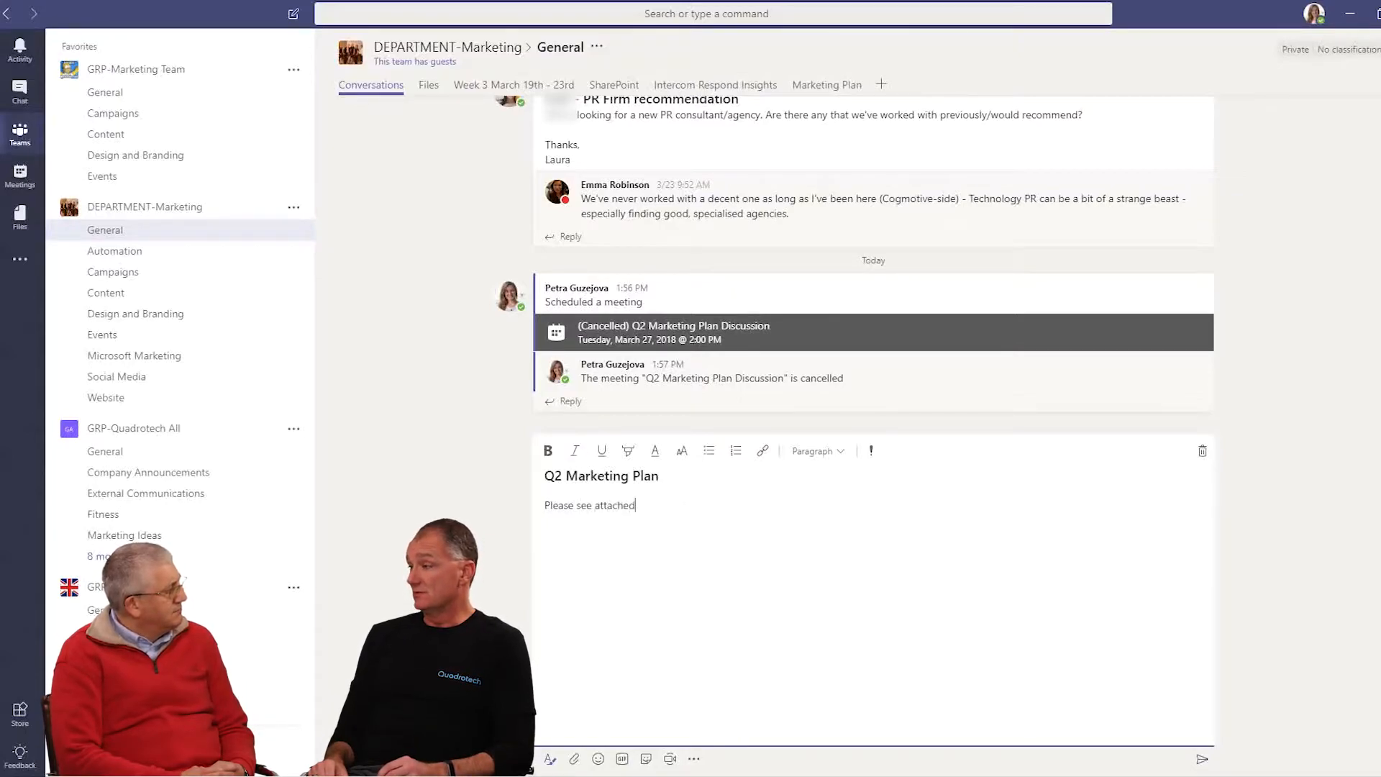
{"action": "type", "text": "."}
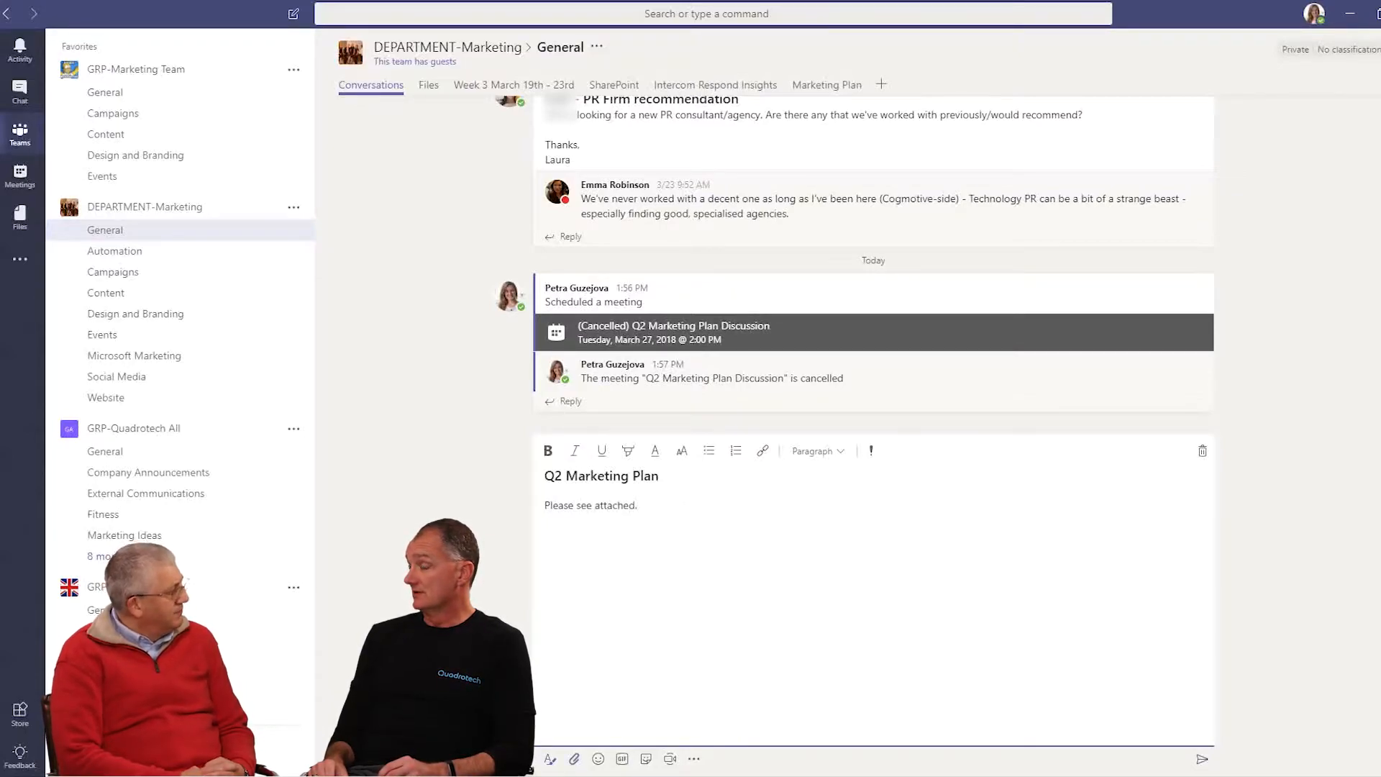
{"action": "left_click", "coordinate": [580, 759]}
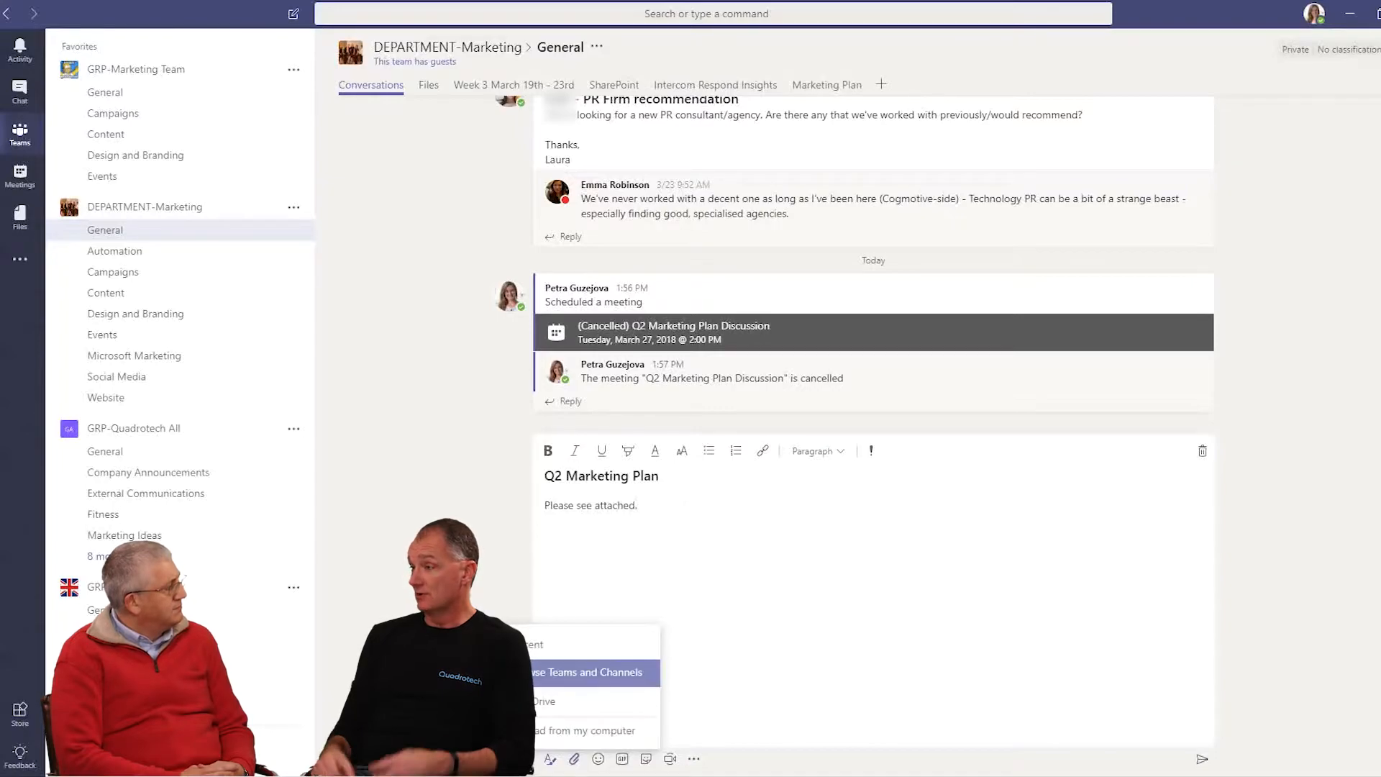
Attach Q2 Marketing Plan.docx from the computer and send the conversation to General.
{"action": "left_click", "coordinate": [583, 731]}
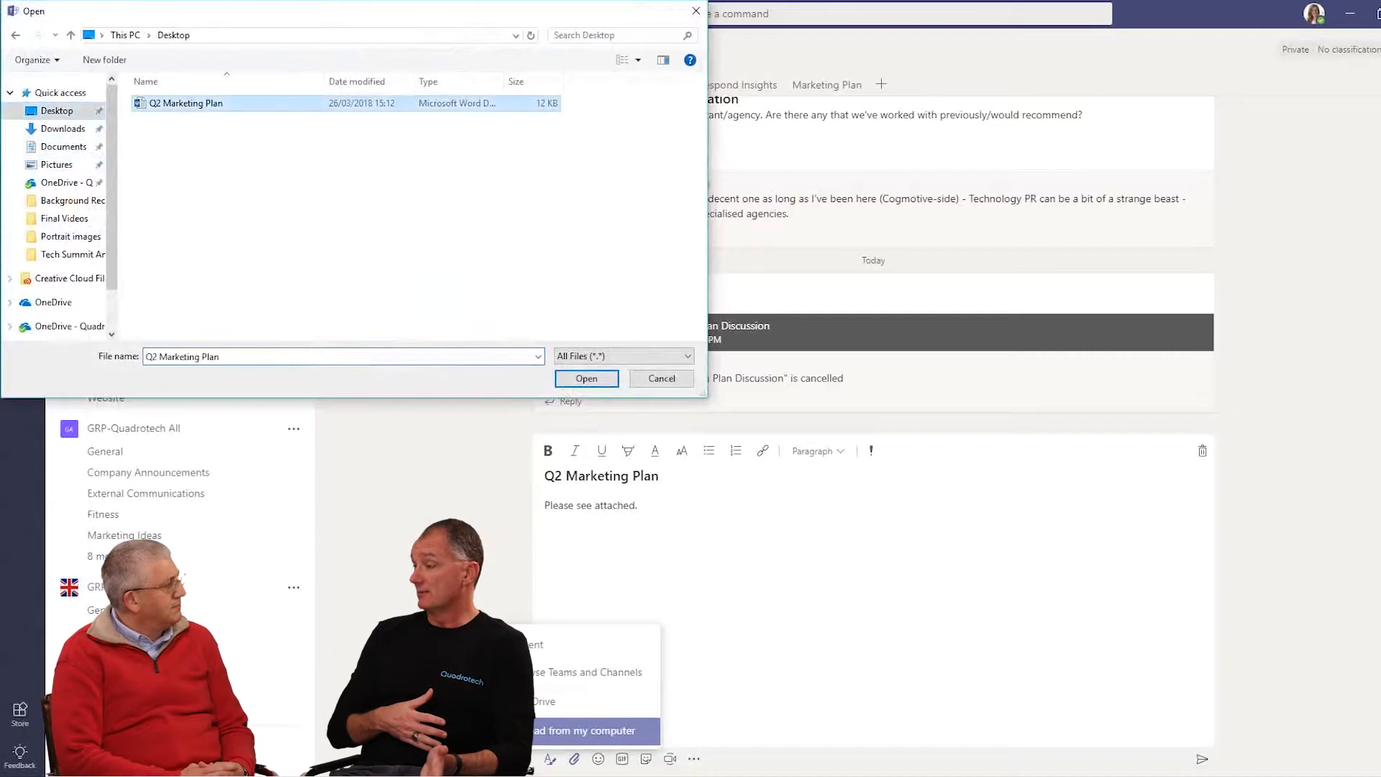
{"action": "left_click", "coordinate": [587, 378]}
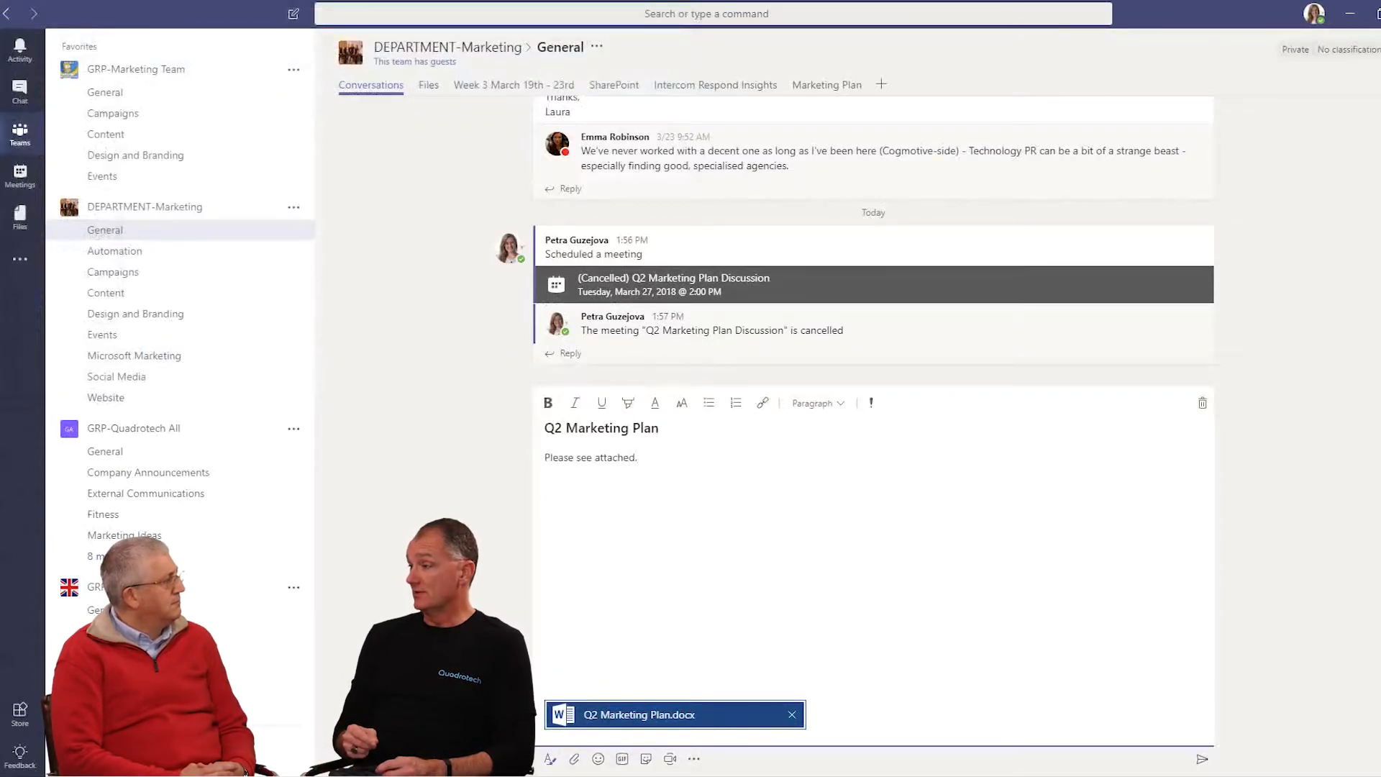
{"action": "left_click", "coordinate": [1201, 758]}
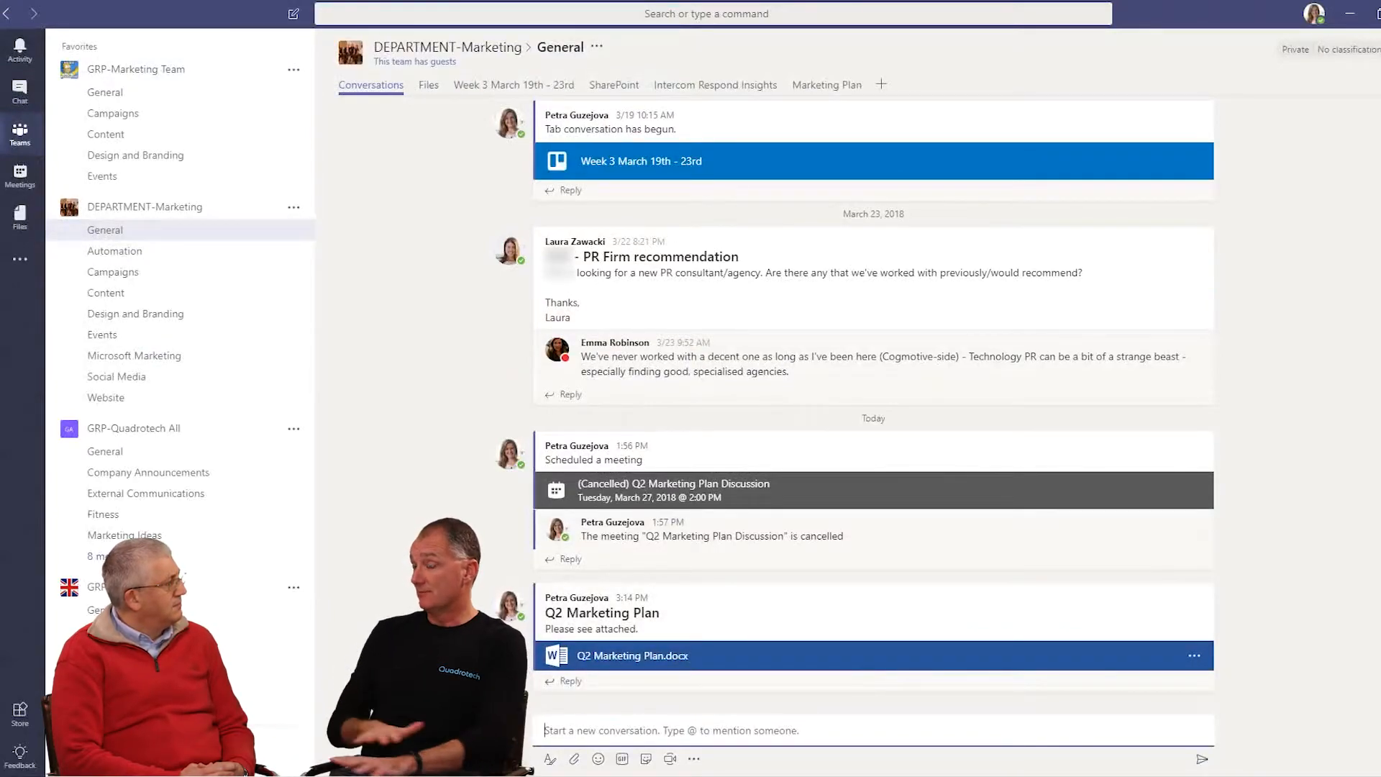
Check the newly uploaded Q2 Marketing Plan.docx in the General channel's Files and return to conversations.
{"action": "left_click", "coordinate": [429, 85]}
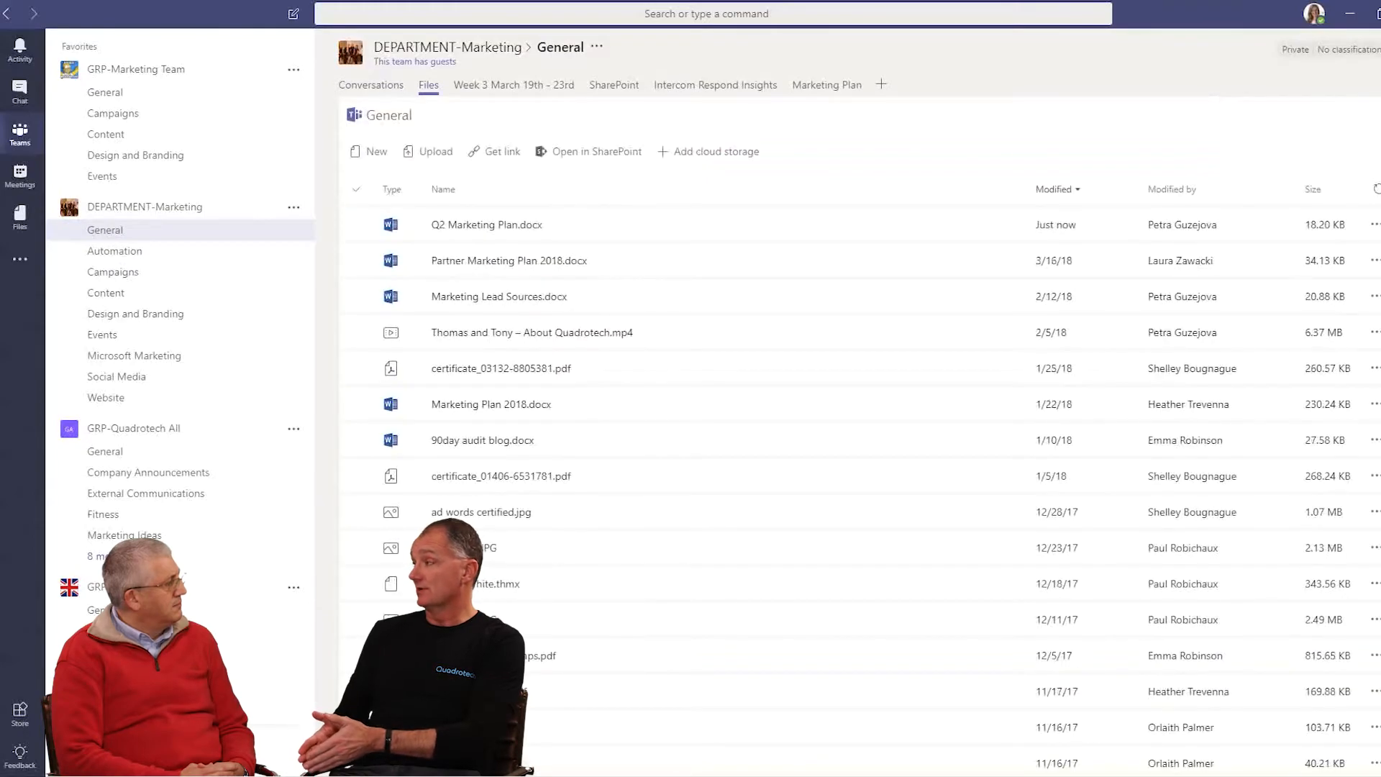
{"action": "left_click", "coordinate": [487, 225]}
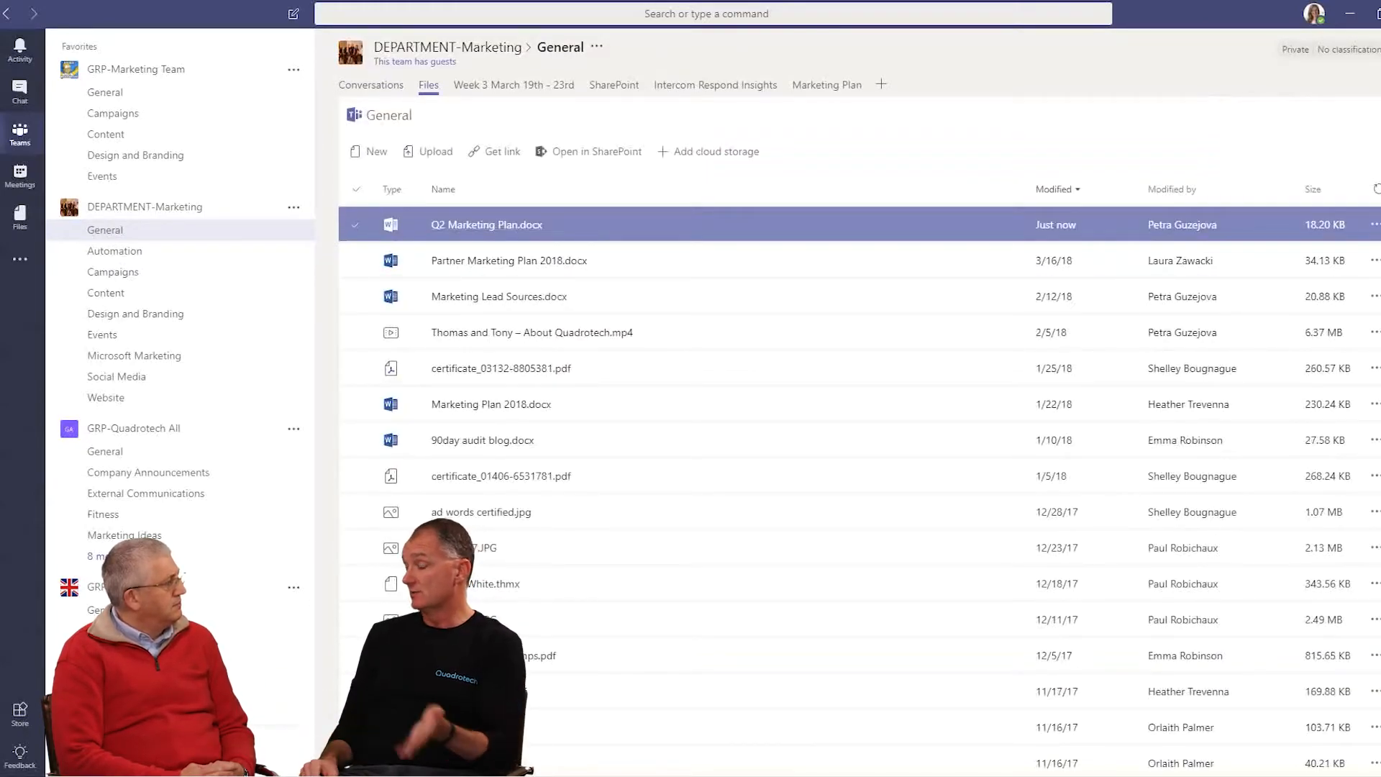
{"action": "left_click", "coordinate": [371, 85]}
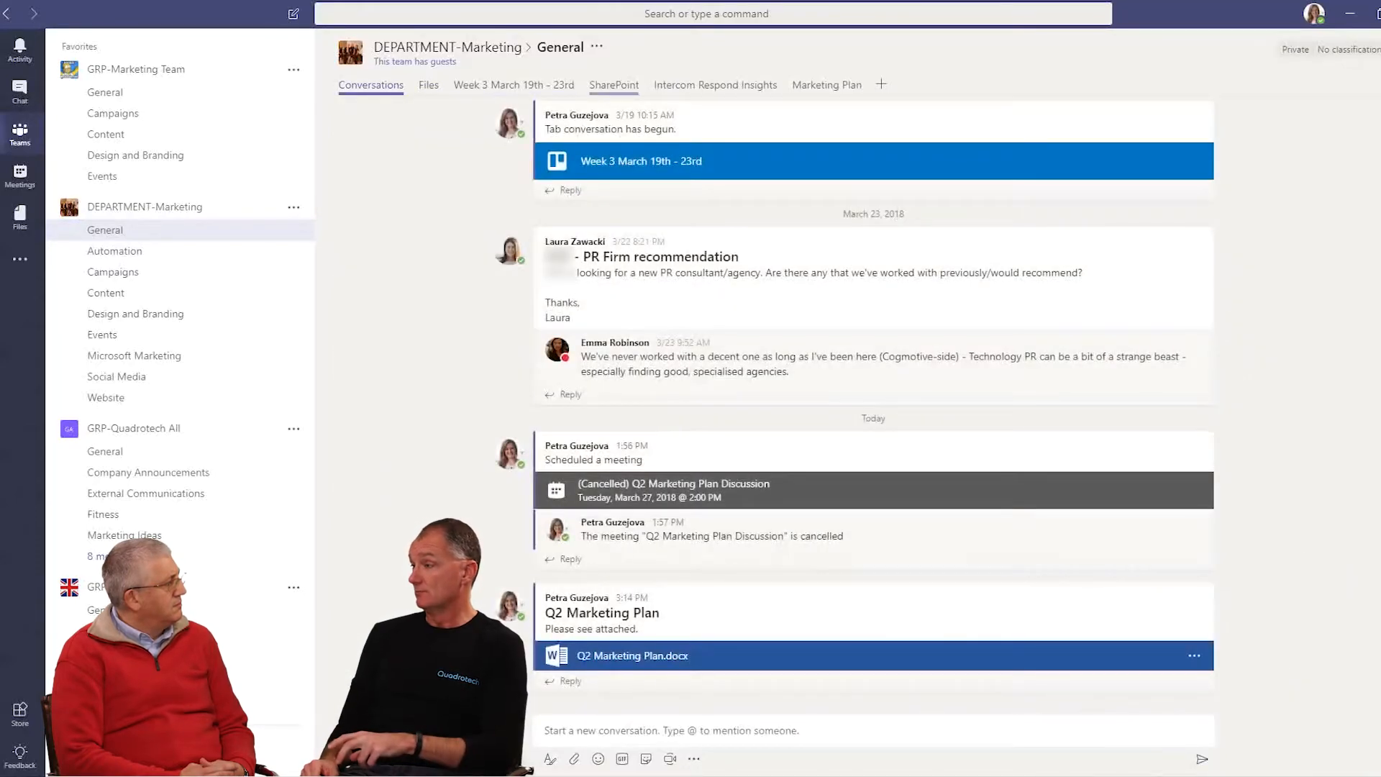
Browse SharePoint documents into Branding & Messaging > Branding, preview Brand Guidelines - Final.pdf and close it.
{"action": "left_click", "coordinate": [614, 84]}
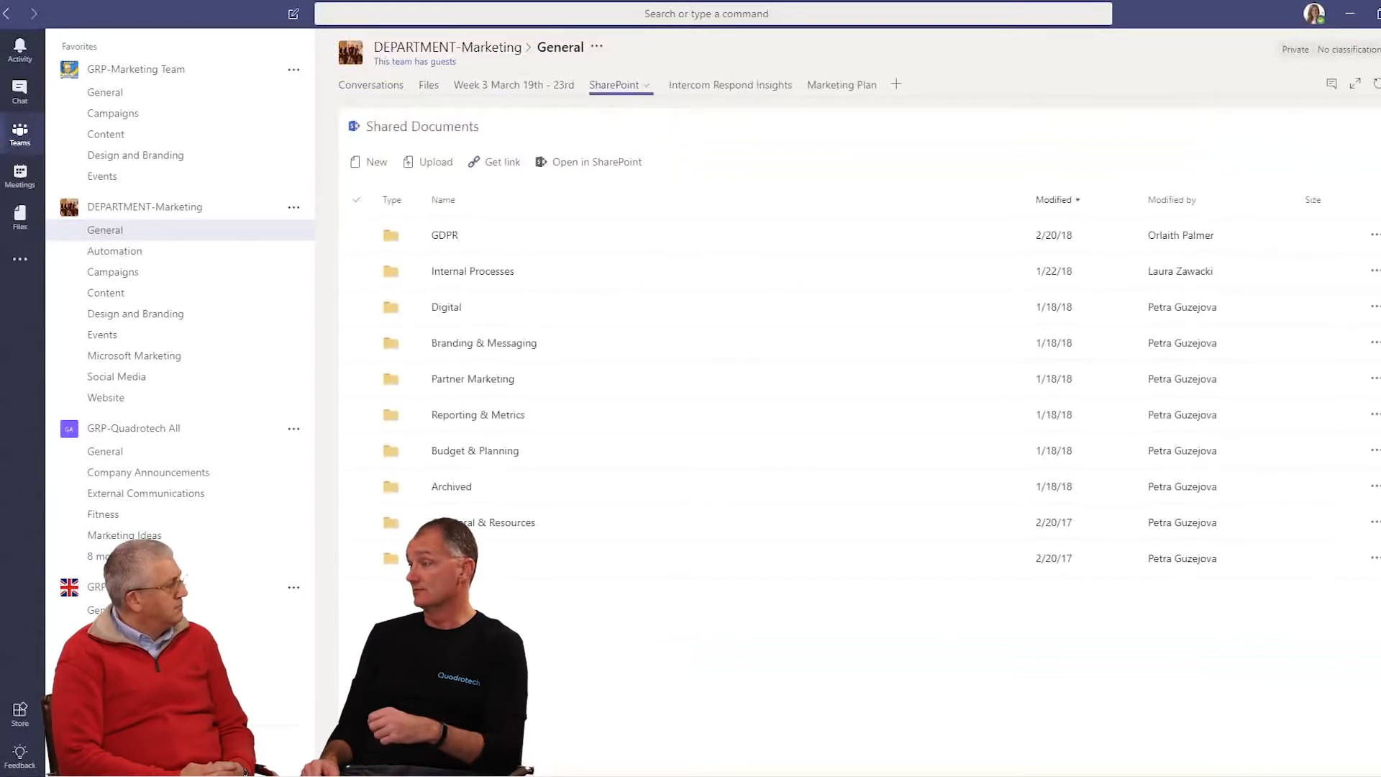
{"action": "double_click", "coordinate": [484, 343]}
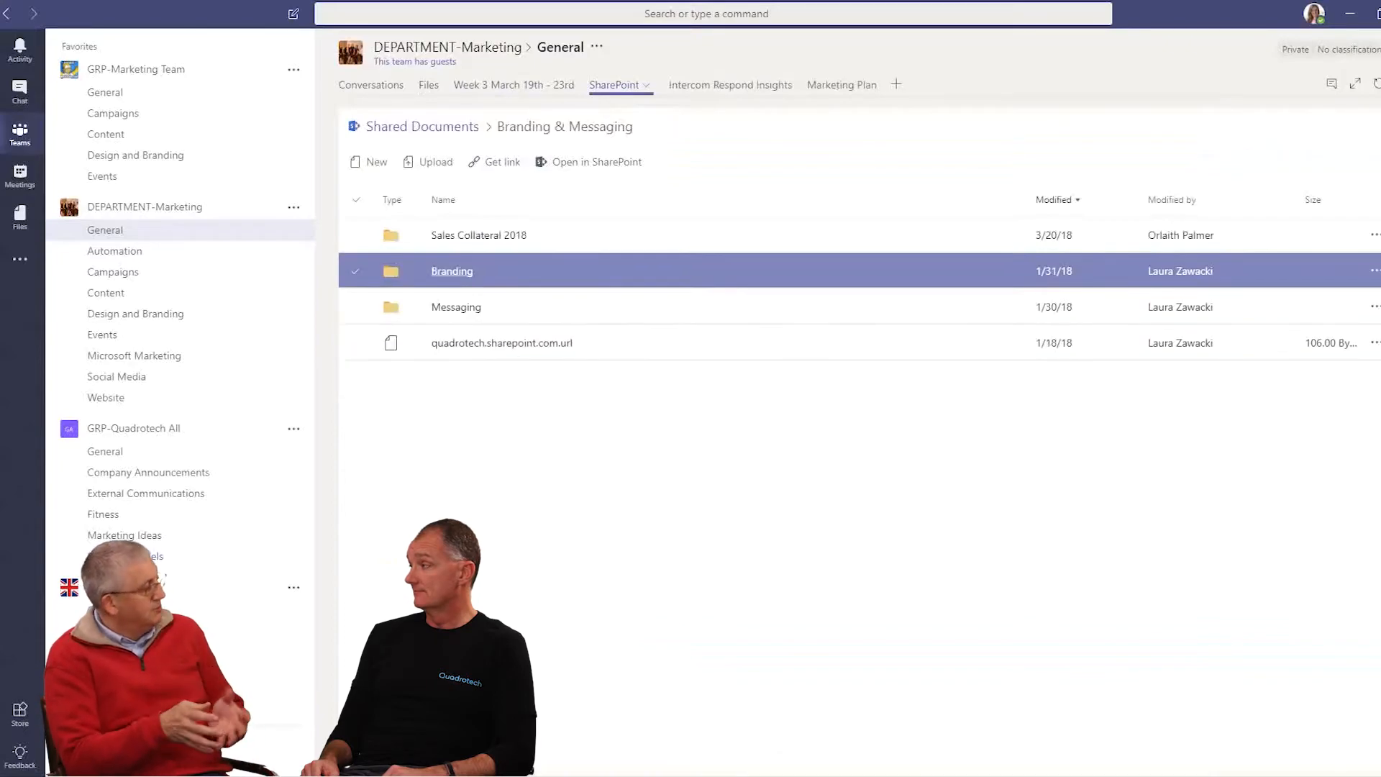
{"action": "double_click", "coordinate": [452, 271]}
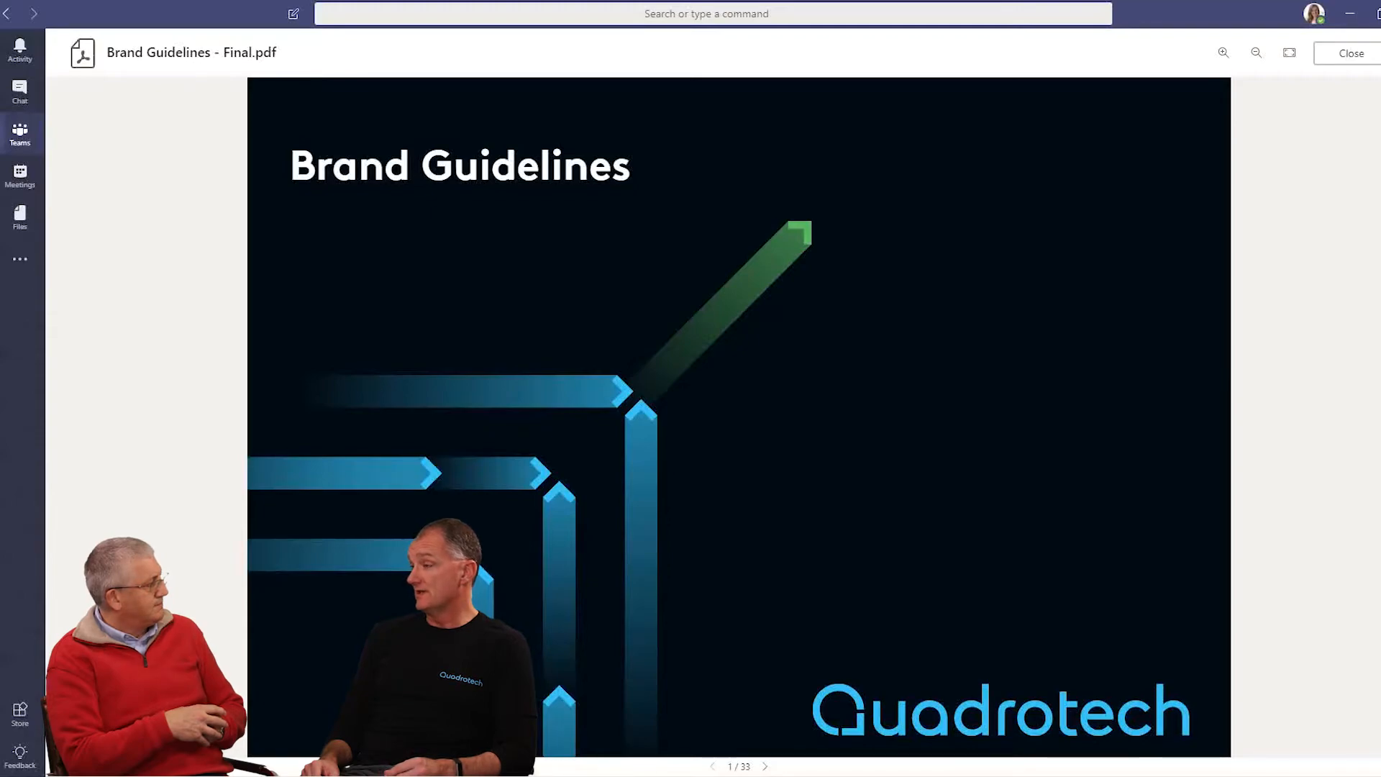
{"action": "left_click", "coordinate": [1349, 53]}
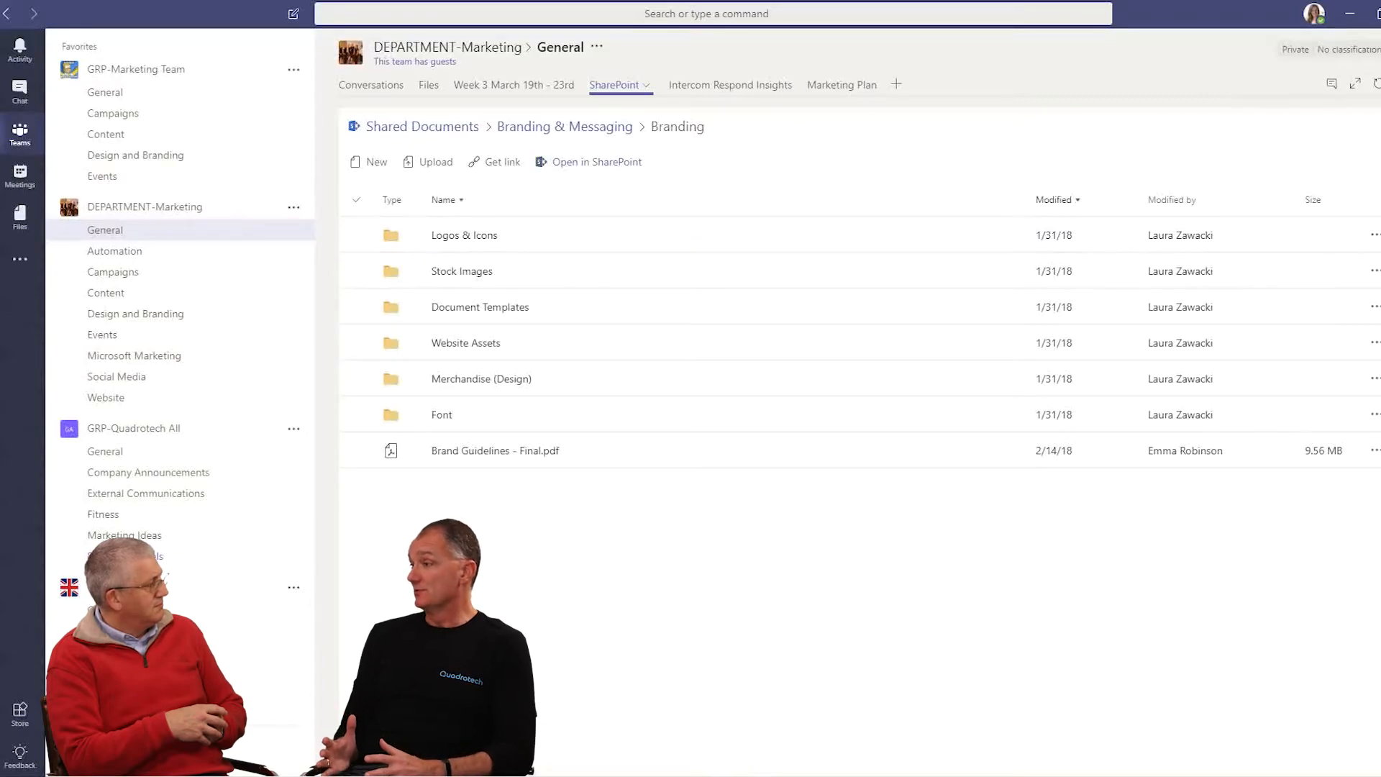
{"action": "mouse_move", "coordinate": [371, 85]}
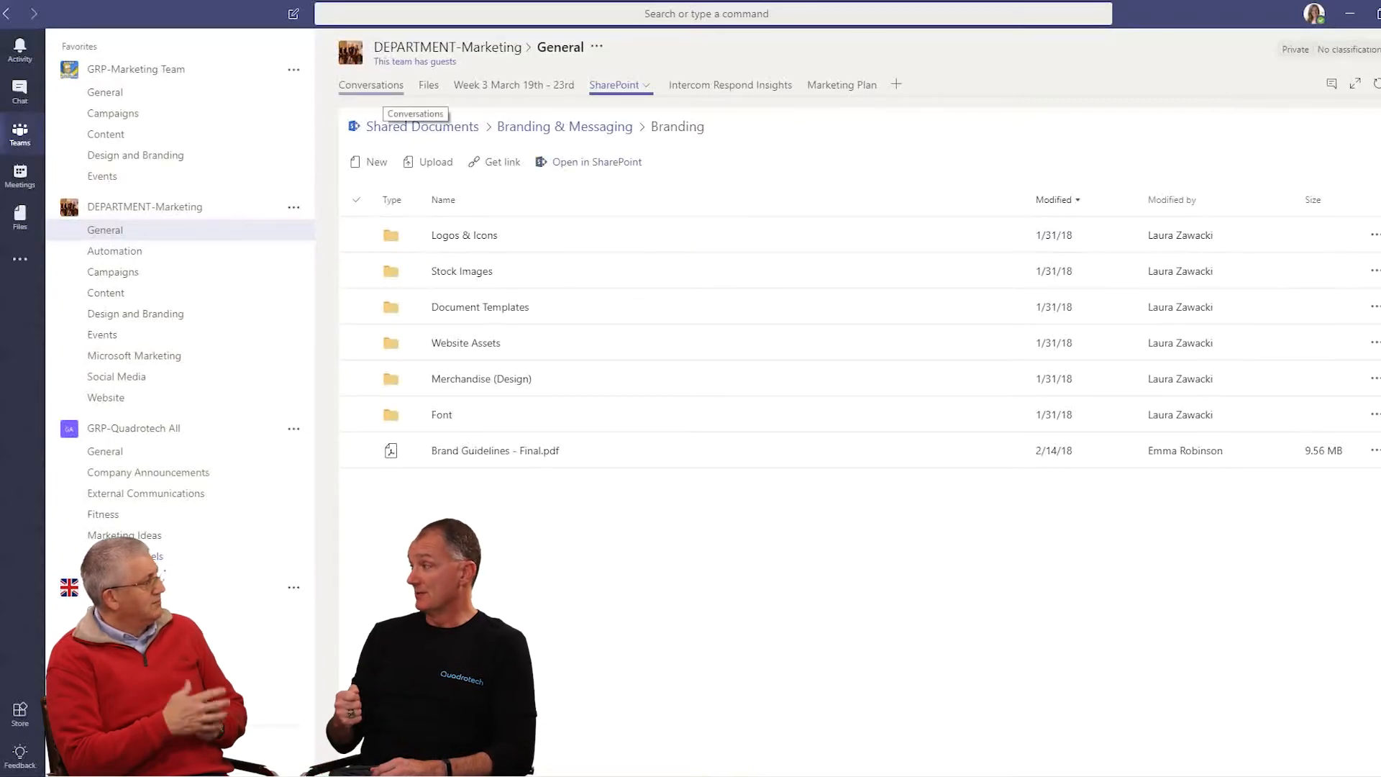
Move to the Marketing Team Meeting chat and show its shared files.
{"action": "left_click", "coordinate": [371, 85]}
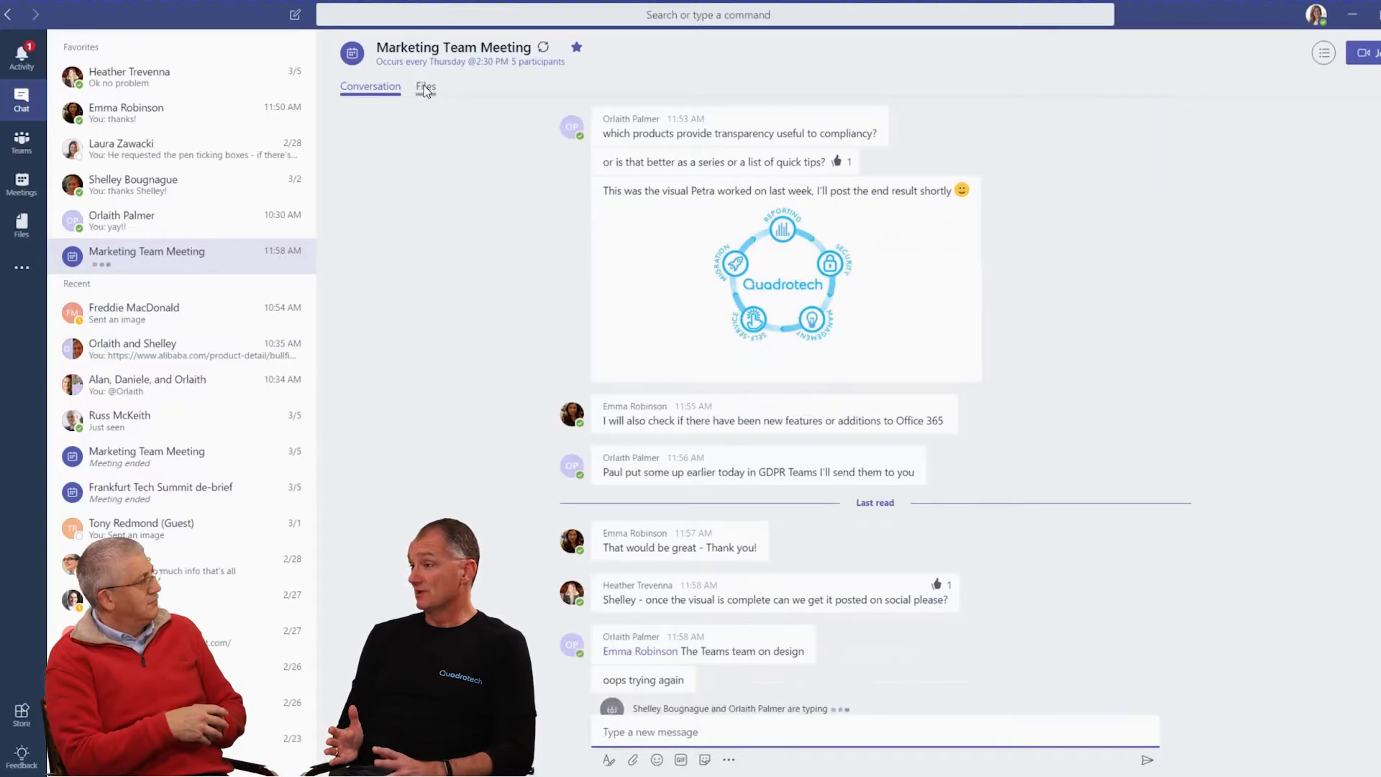
{"action": "left_click", "coordinate": [425, 87]}
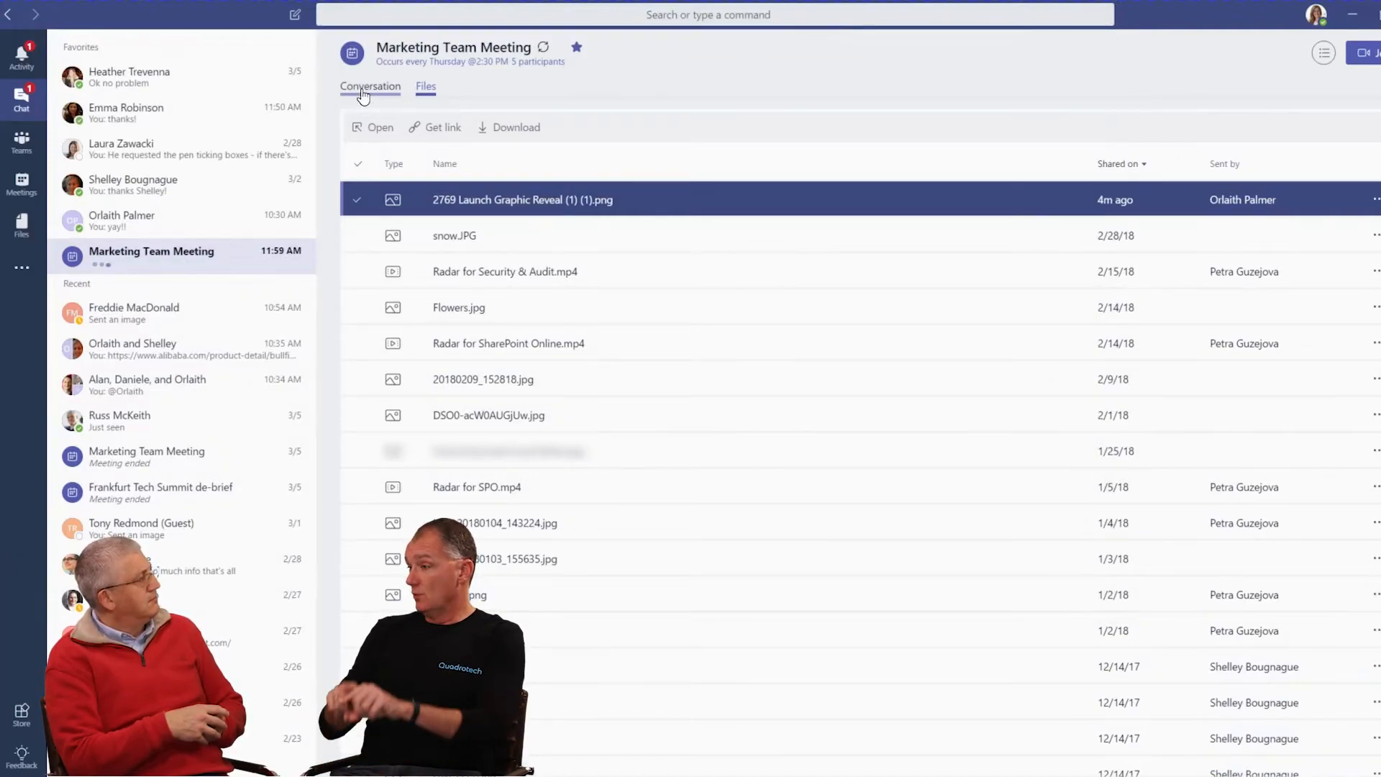
Like the security and privacy list message and reply 'Thanks Emma!' in the chat.
{"action": "left_click", "coordinate": [370, 86]}
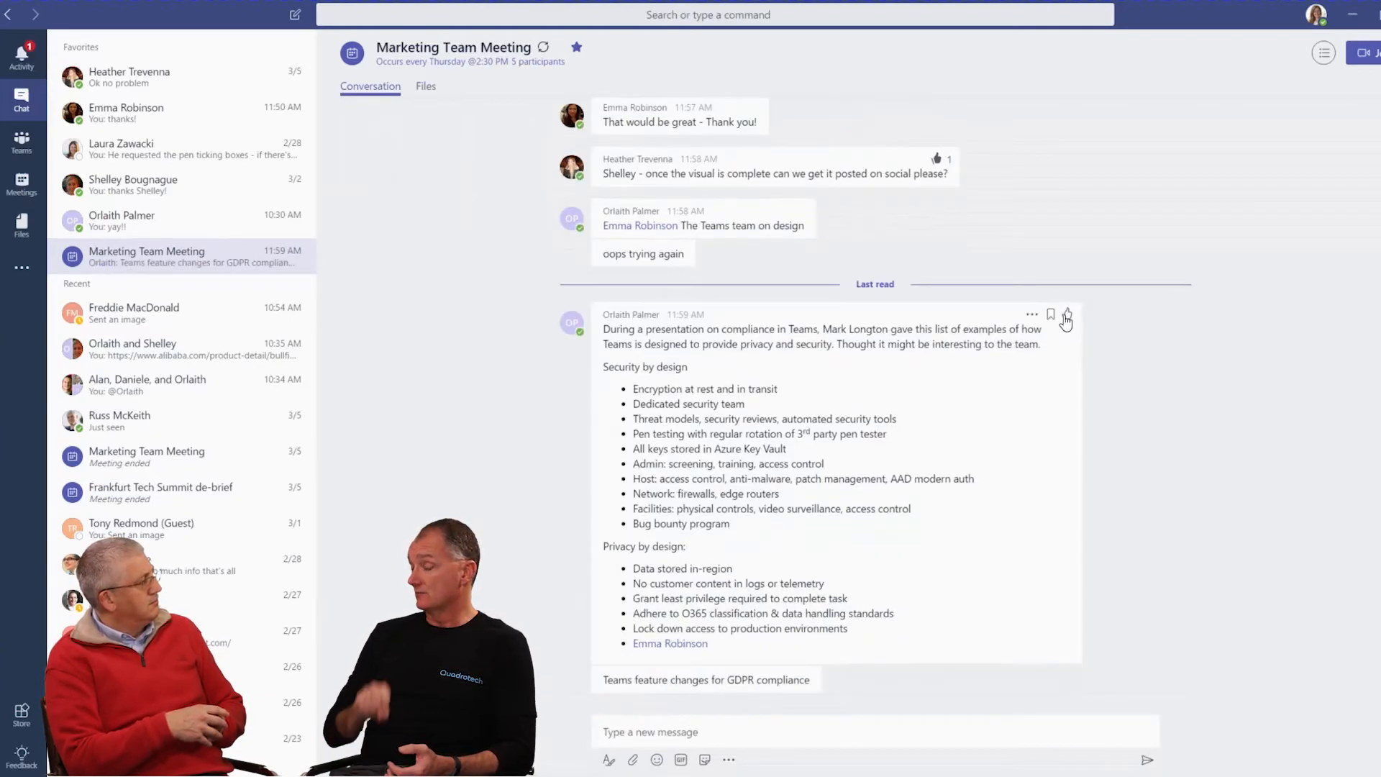
{"action": "left_click", "coordinate": [1067, 317]}
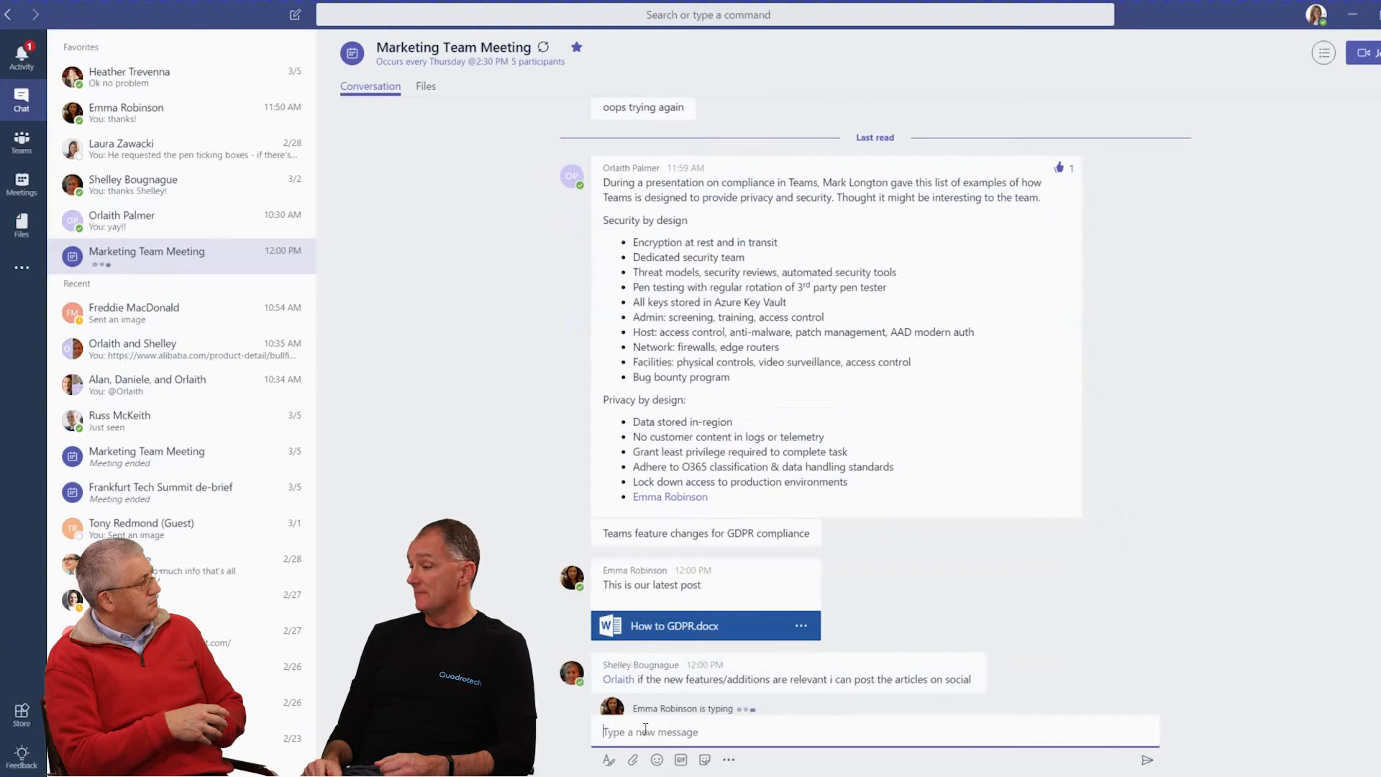
{"action": "type", "text": "Thanks Emma"}
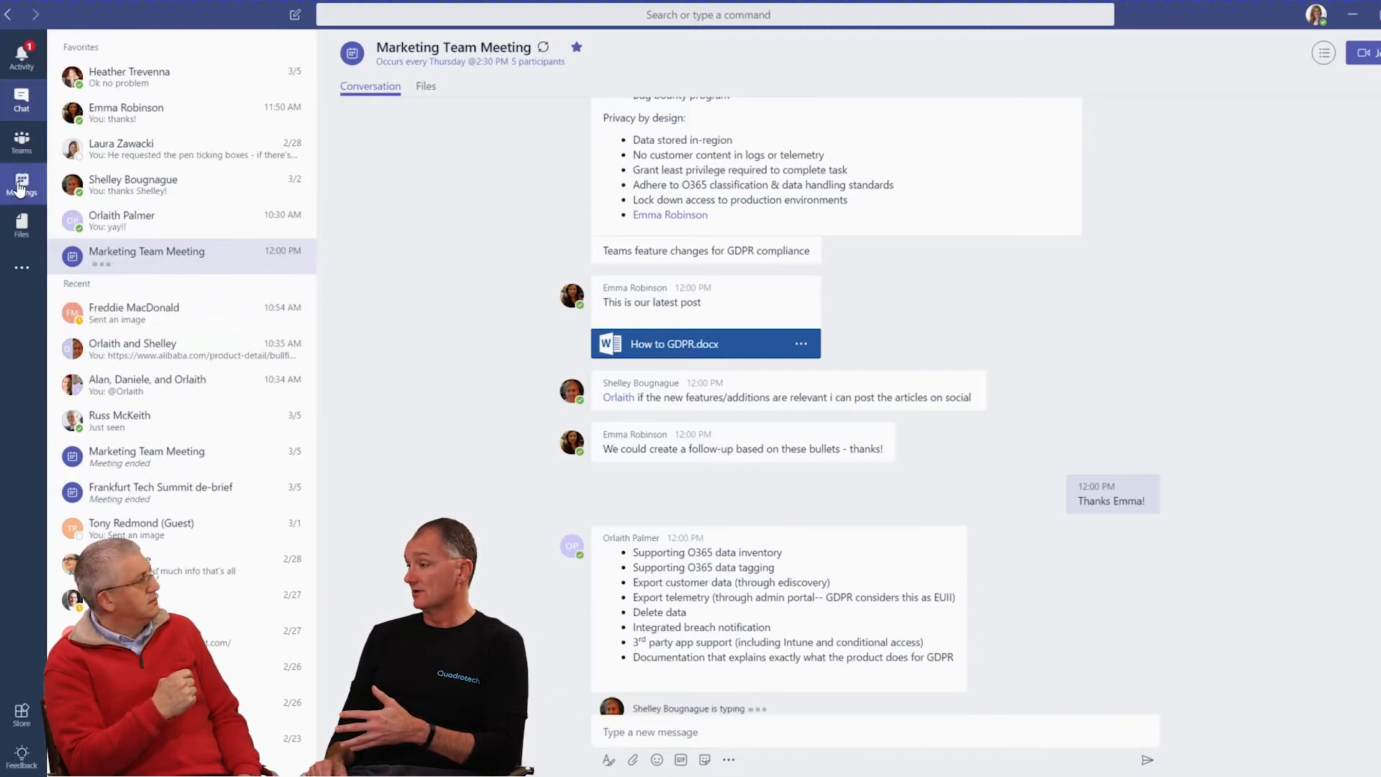
Browse the Meetings calendar entries, then show the Activity feed of recent notifications.
{"action": "left_click", "coordinate": [22, 178]}
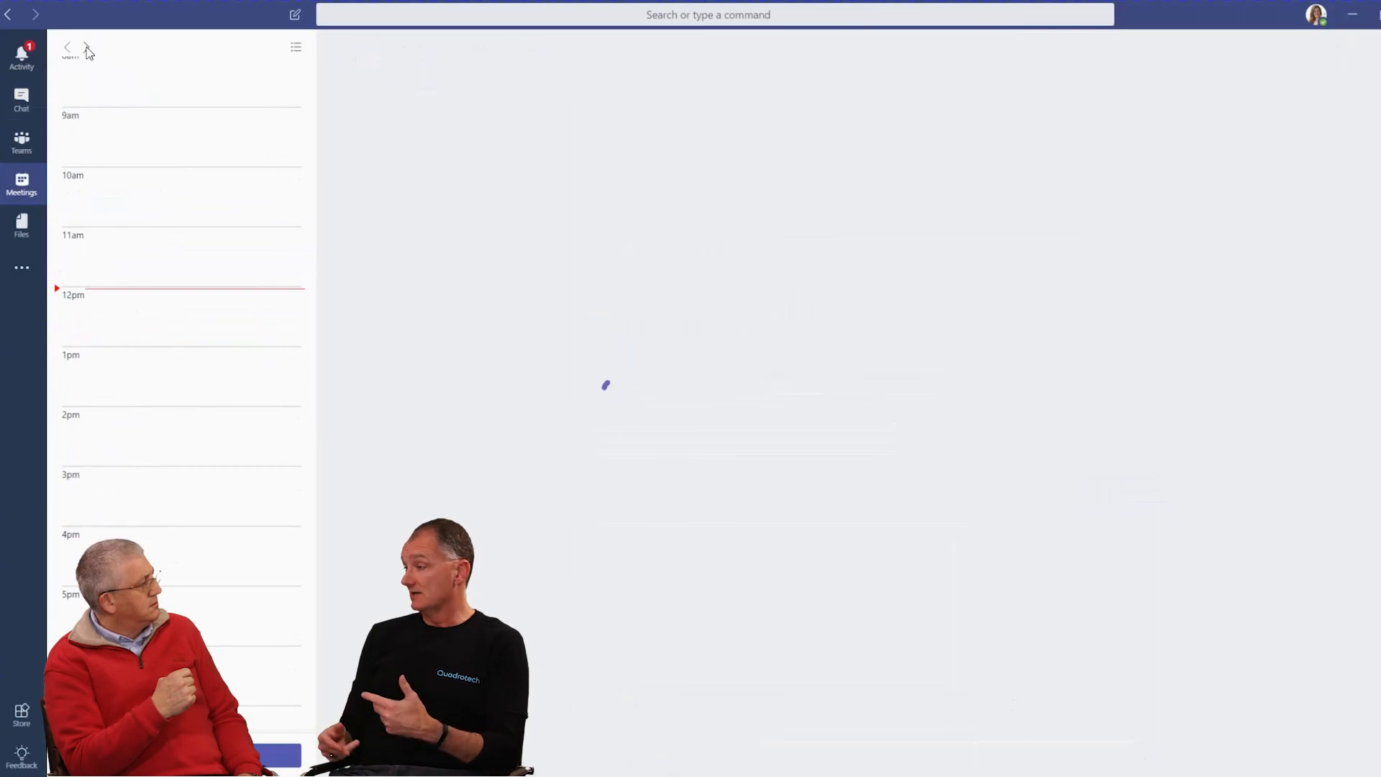
{"action": "left_click", "coordinate": [194, 331]}
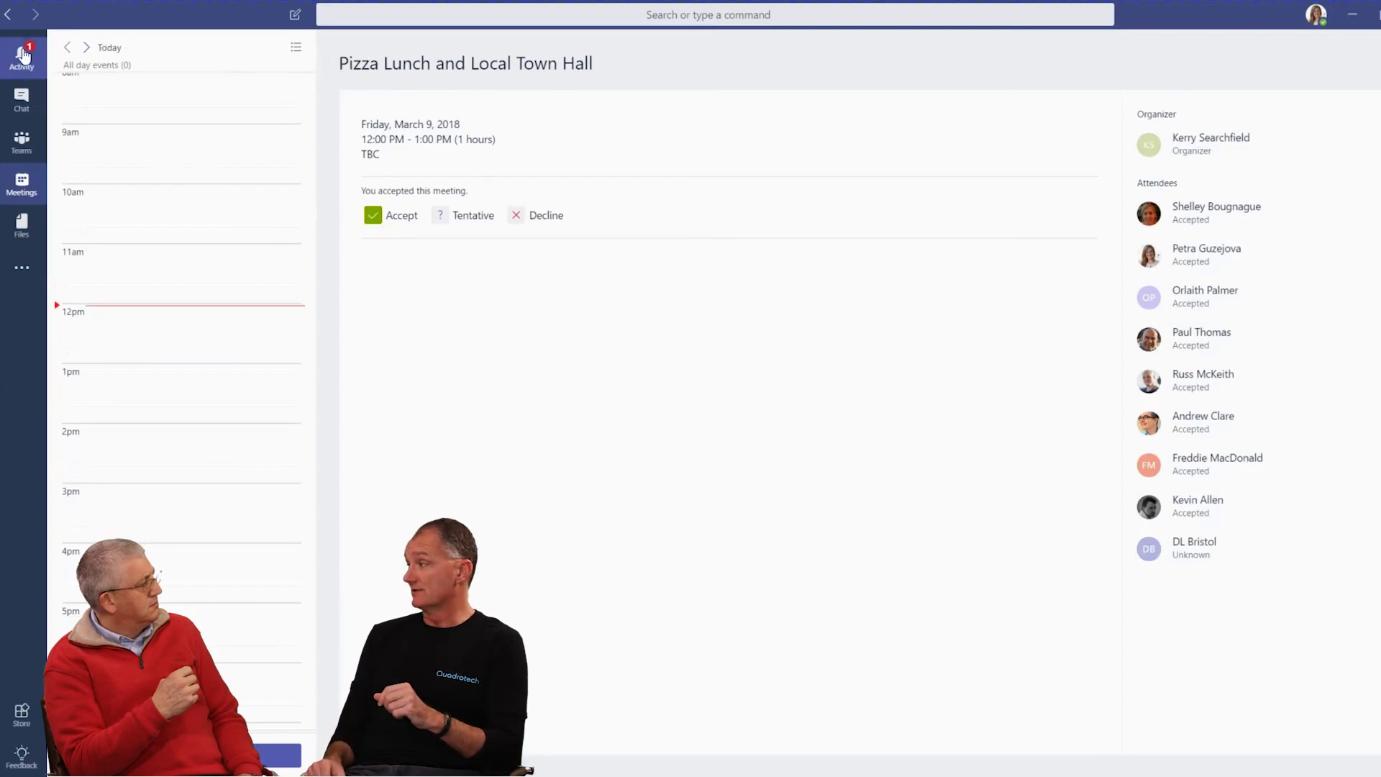
{"action": "left_click", "coordinate": [22, 55]}
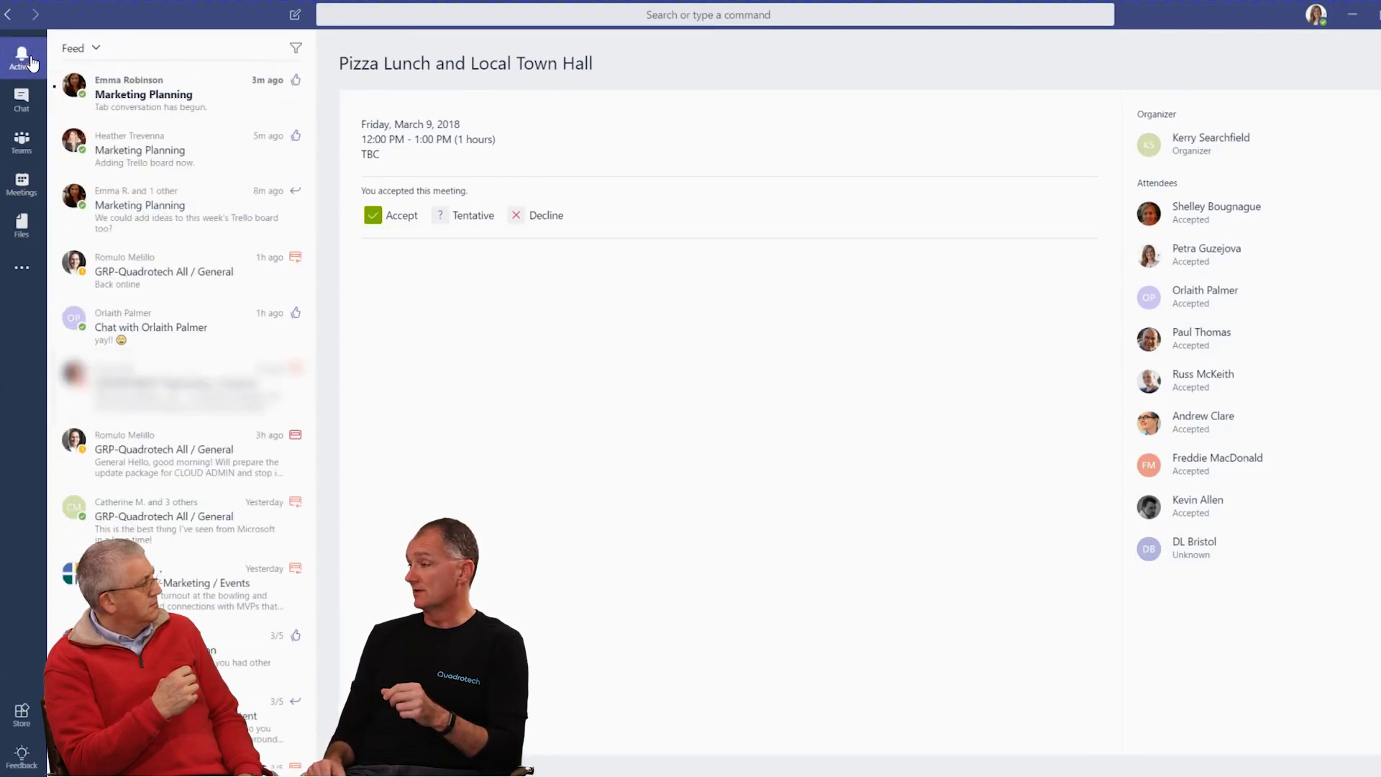